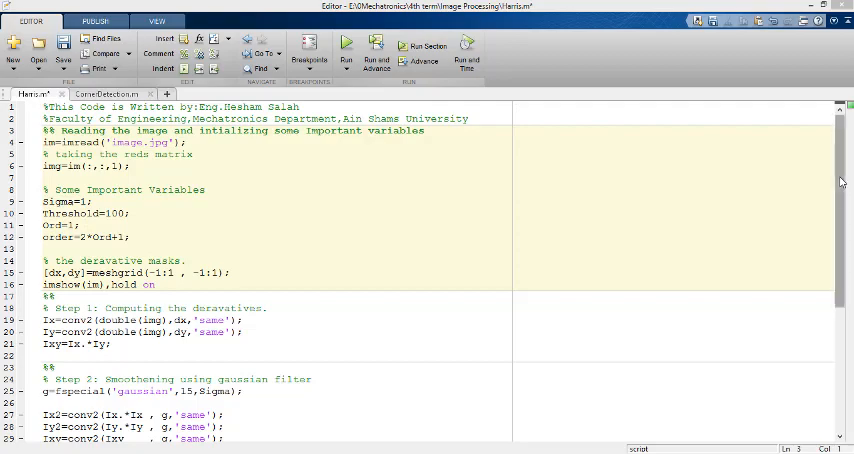
Look over the CornerDetection.m script briefly, then return to Harris.m
scroll("down", 3)
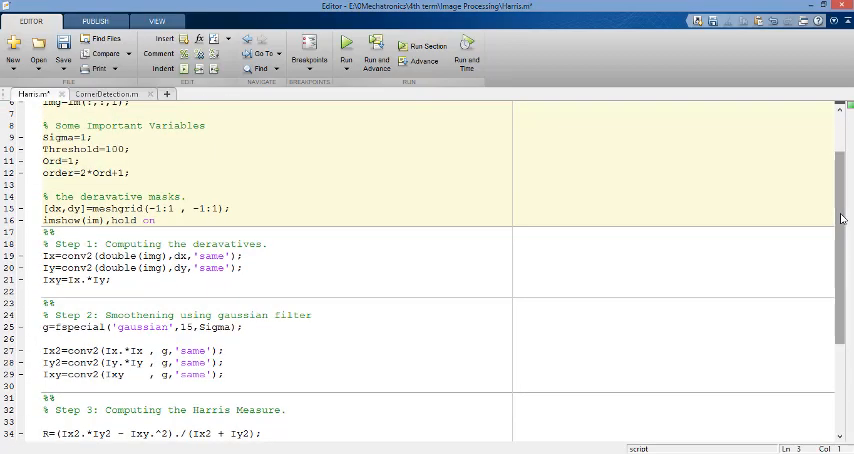
scroll("up", 3)
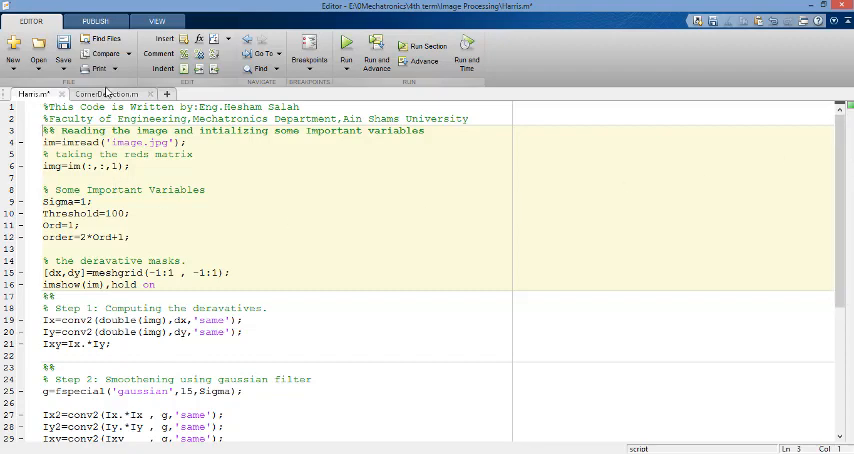
left_click(104, 94)
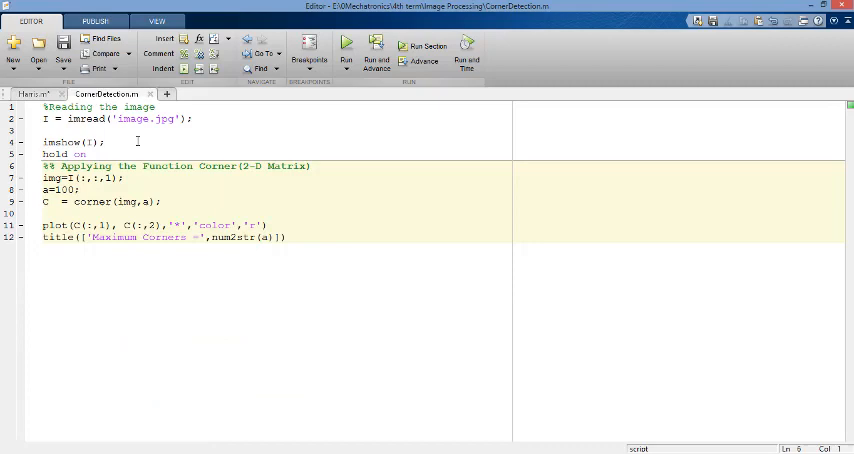
left_click(32, 92)
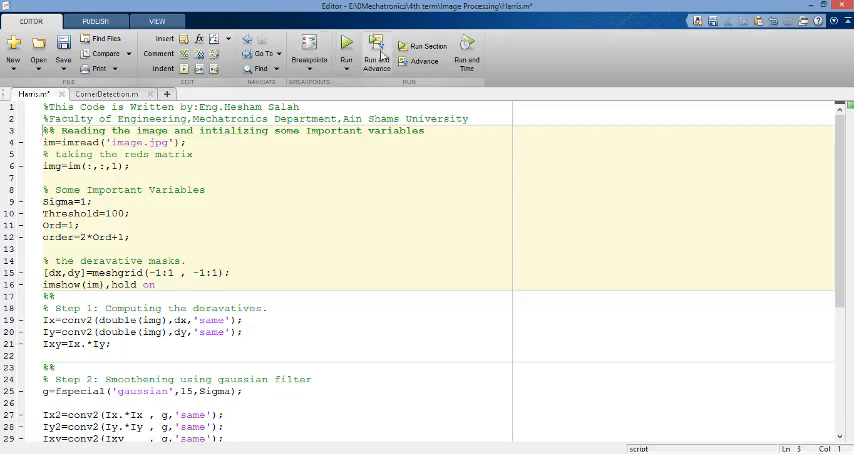
Run Harris.m to show the test image figure, then hide the figure
left_click(346, 46)
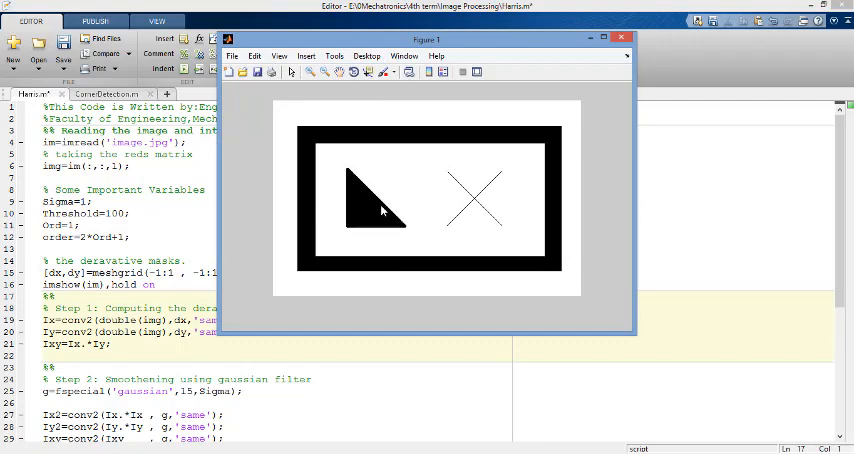
mouse_move(406, 184)
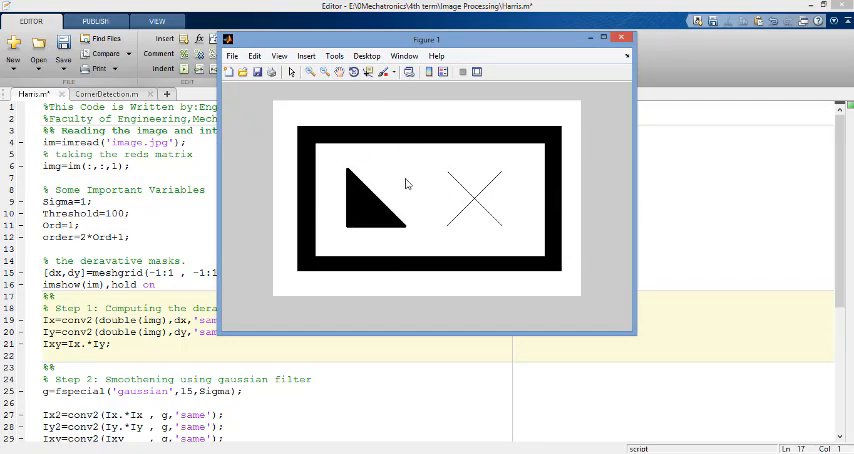
mouse_move(344, 172)
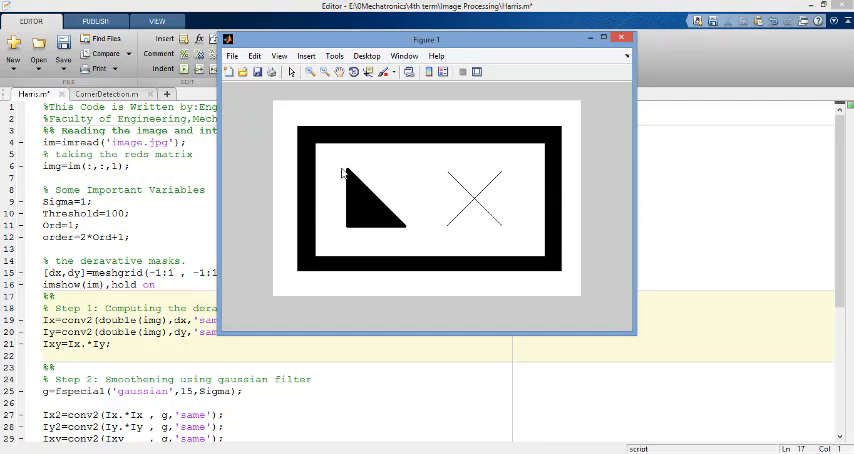
mouse_move(404, 252)
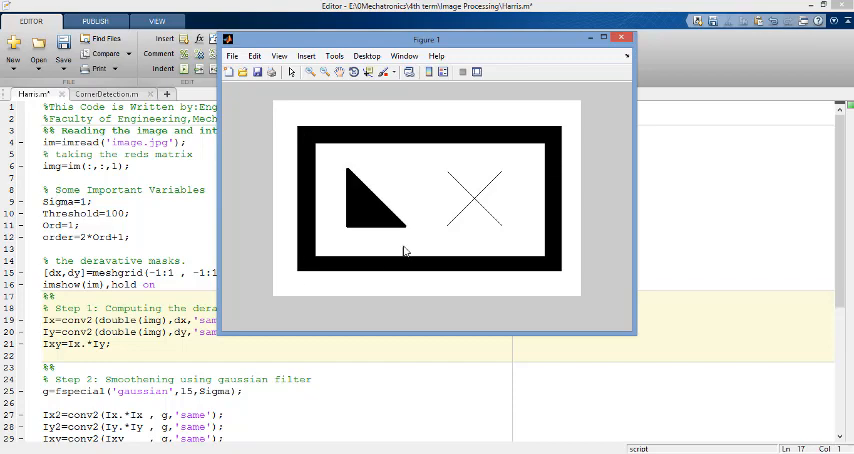
mouse_move(356, 204)
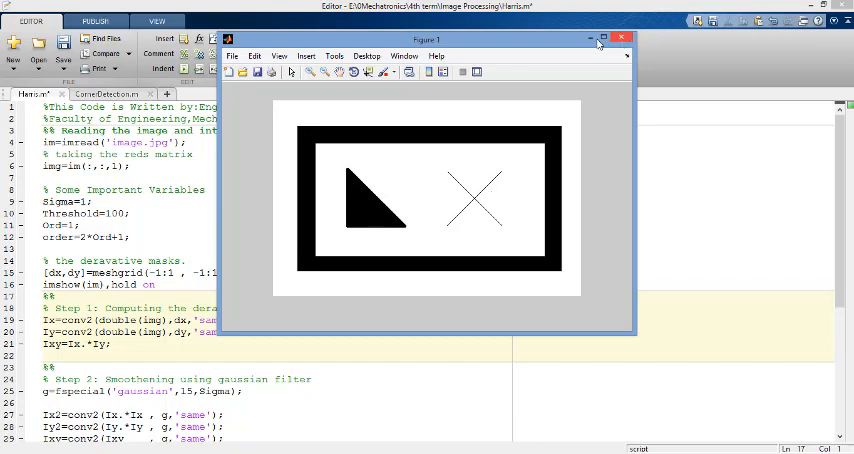
left_click(622, 40)
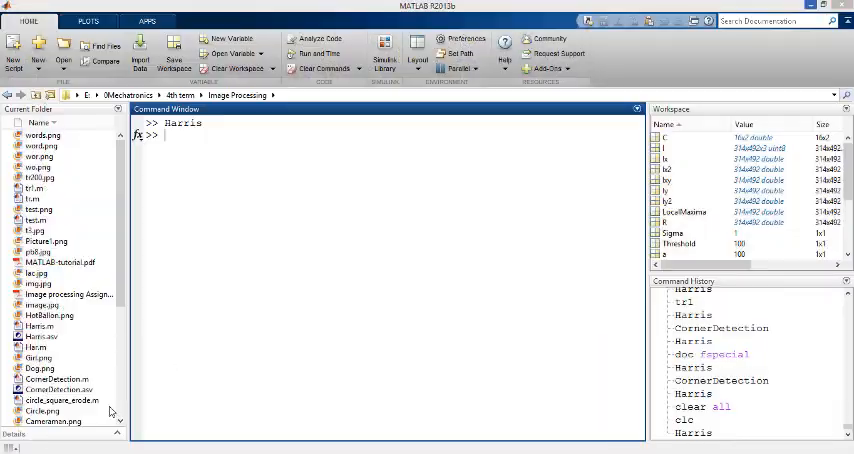
Evaluate [dx,dy]=meshgrid(-1:1 , -1:1) for the 3x3 derivative masks, then return to Harris.m
type("[dx,dy]=meshgrid(-1:1 , -1:1)")
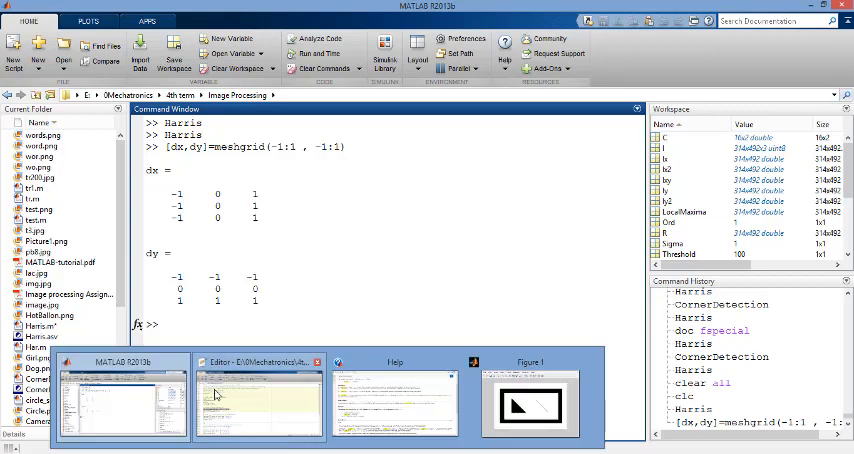
left_click(258, 400)
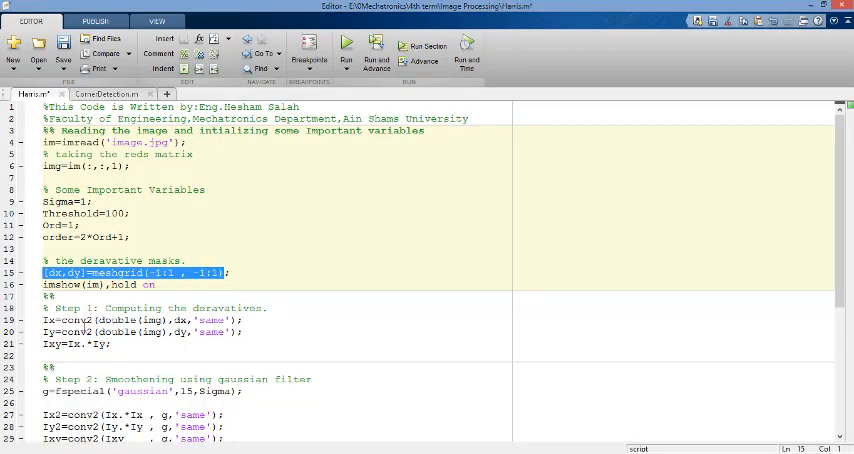
mouse_move(86, 330)
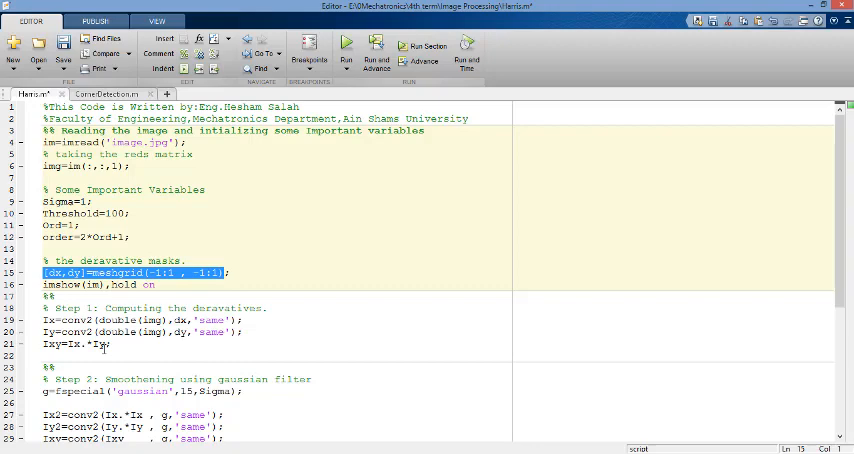
scroll("down", 3)
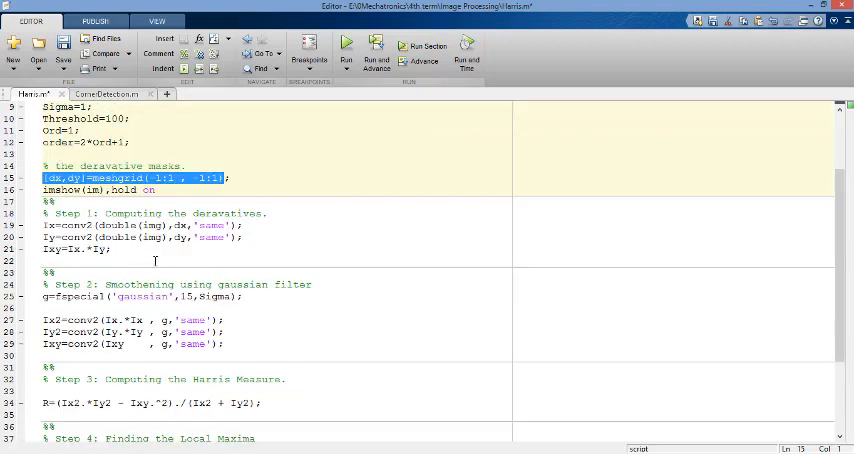
mouse_move(140, 284)
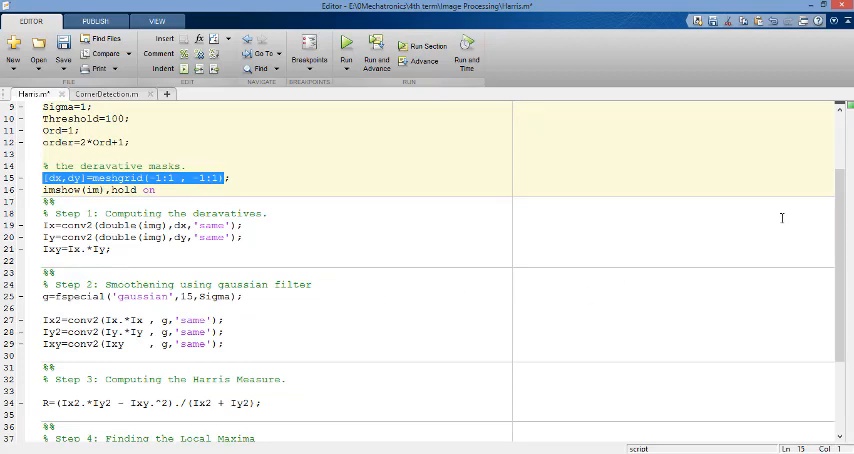
scroll("down", 3)
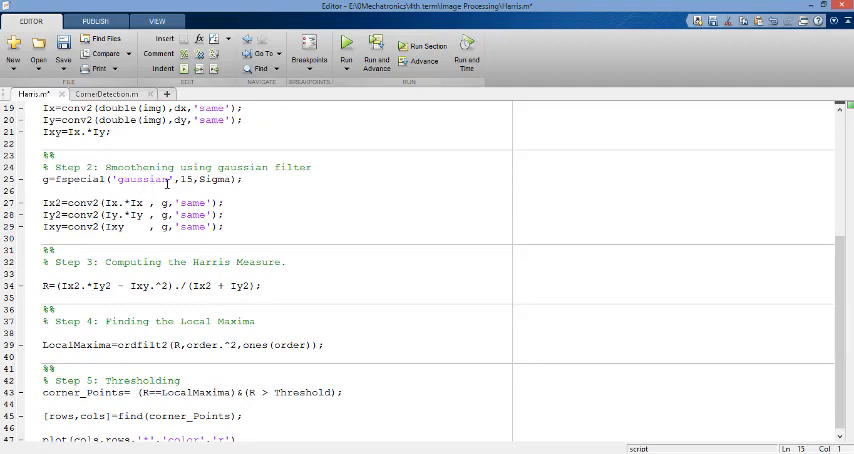
double_click(188, 180)
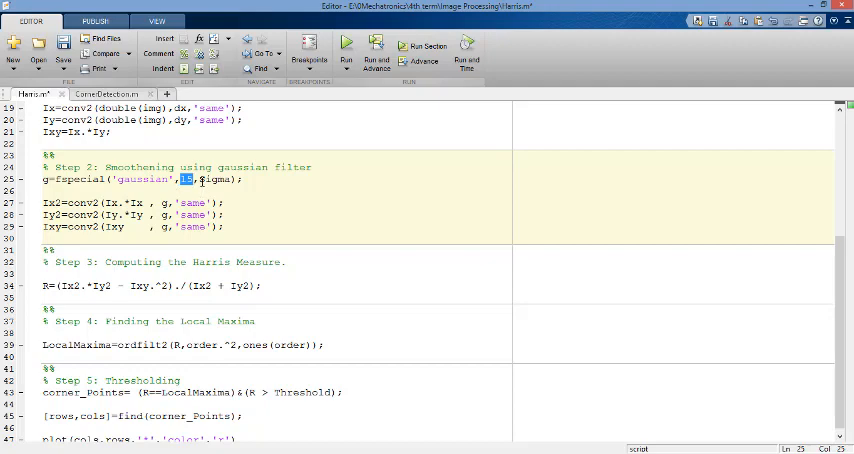
double_click(216, 180)
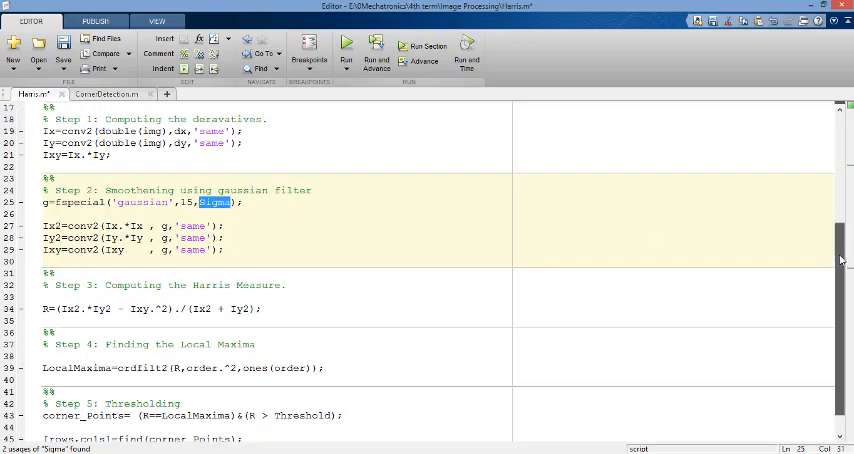
scroll("up", 3)
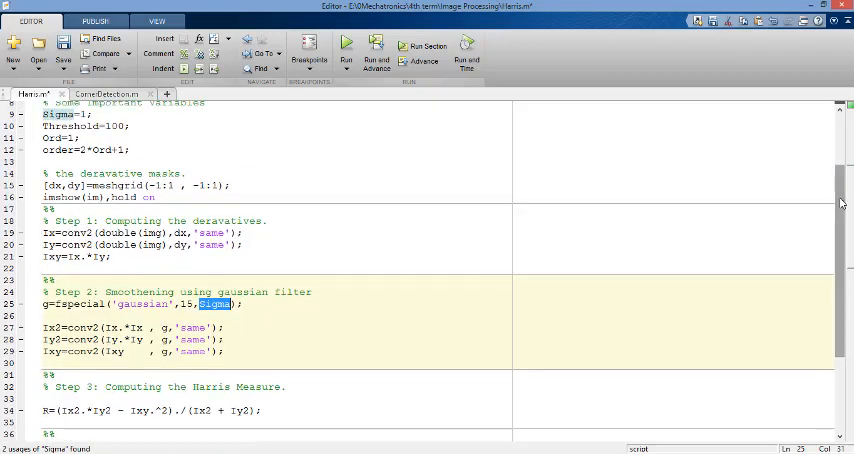
scroll("up", 3)
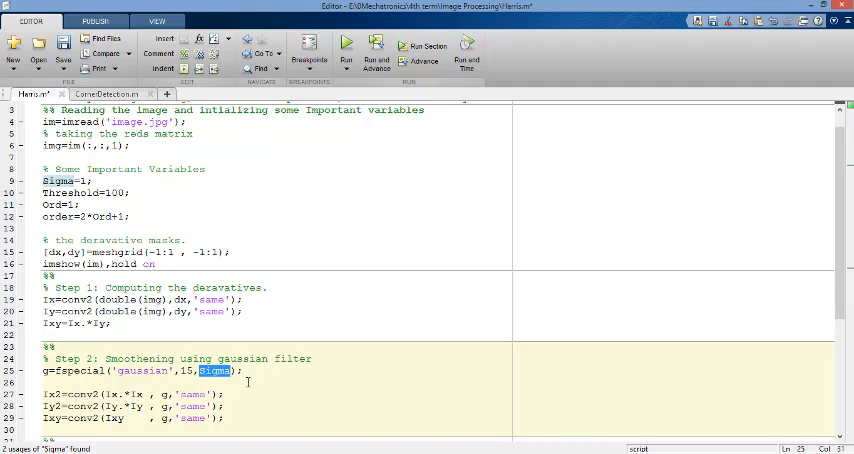
mouse_move(204, 356)
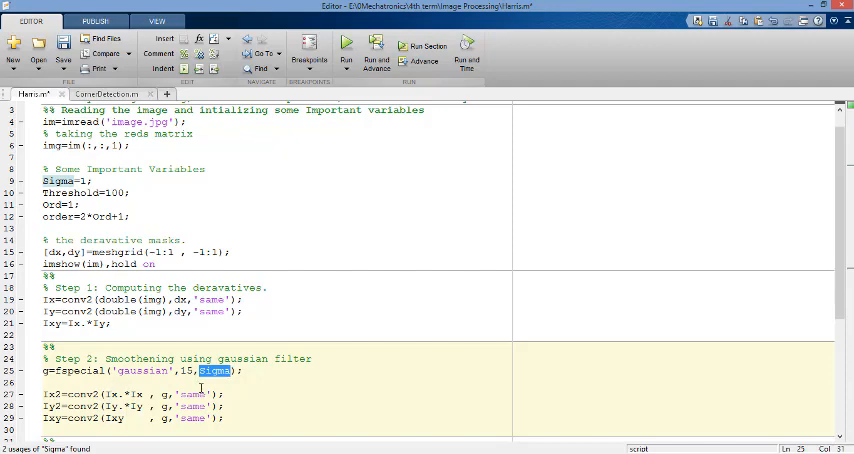
mouse_move(252, 368)
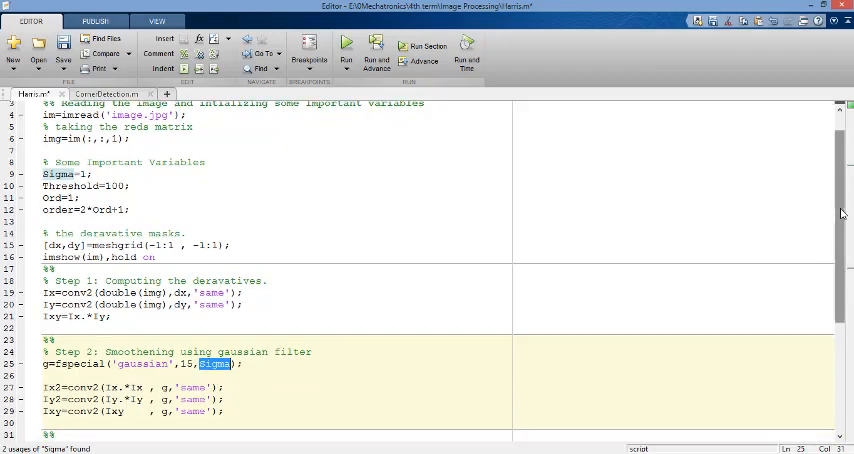
scroll("down", 3)
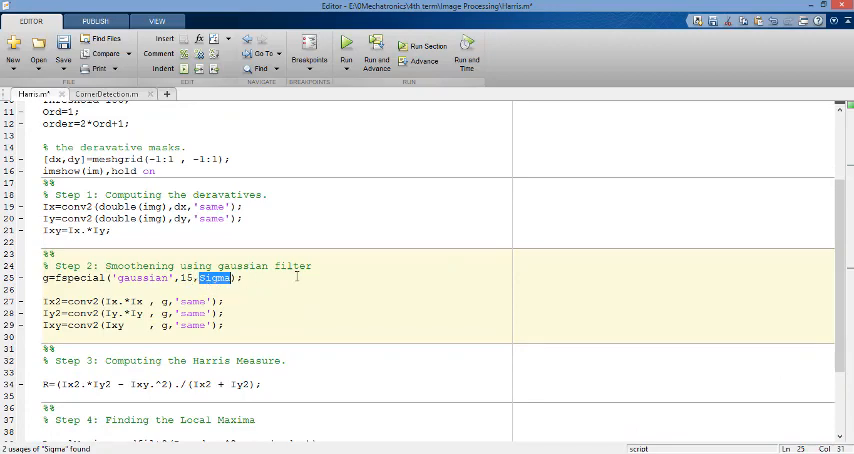
mouse_move(16, 324)
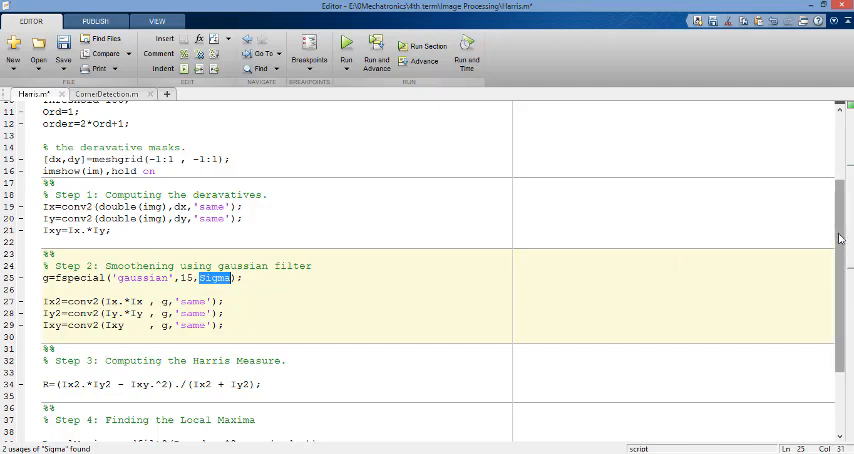
scroll("up", 3)
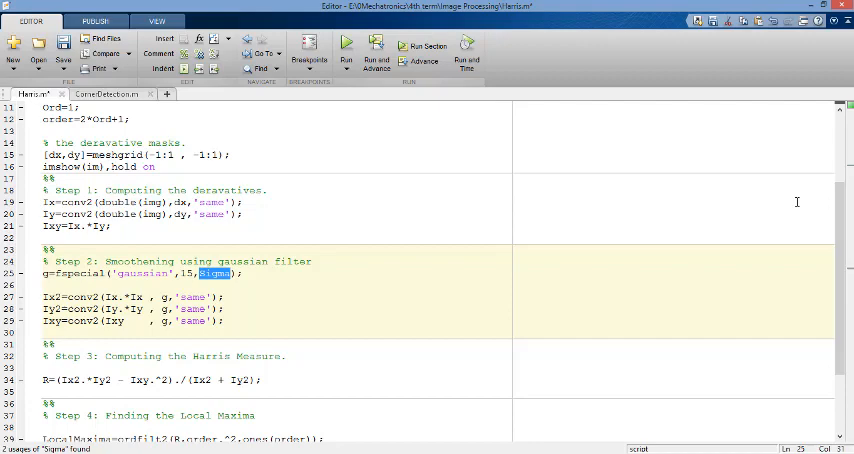
scroll("up", 3)
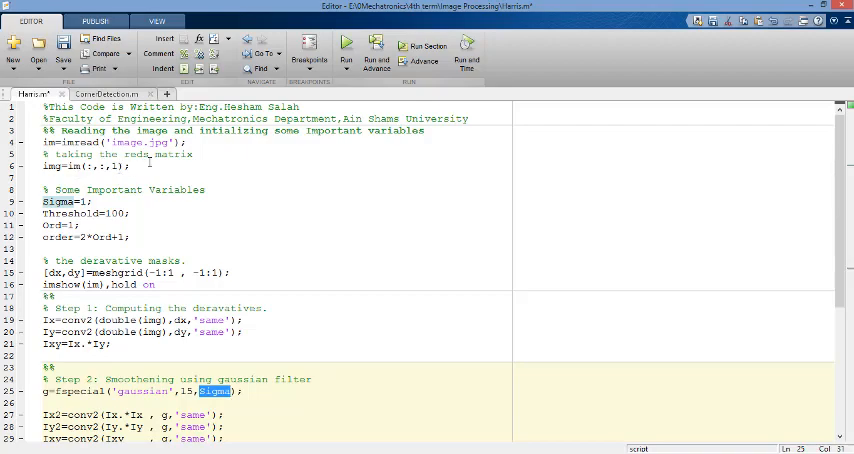
scroll("down", 3)
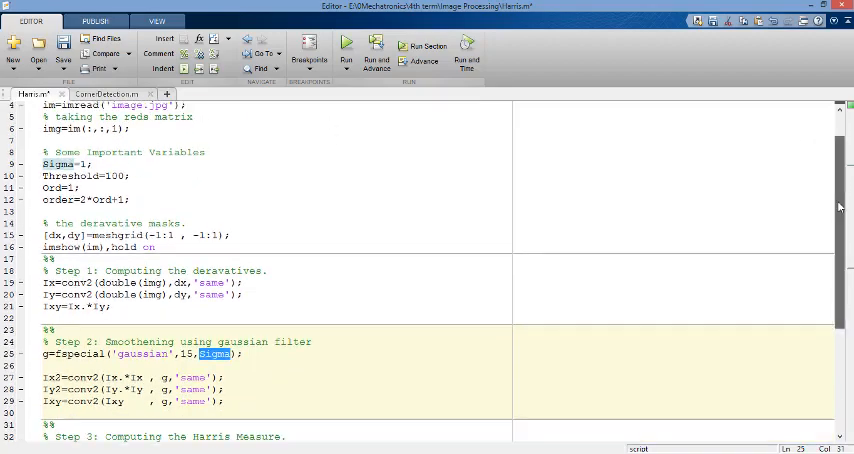
scroll("down", 3)
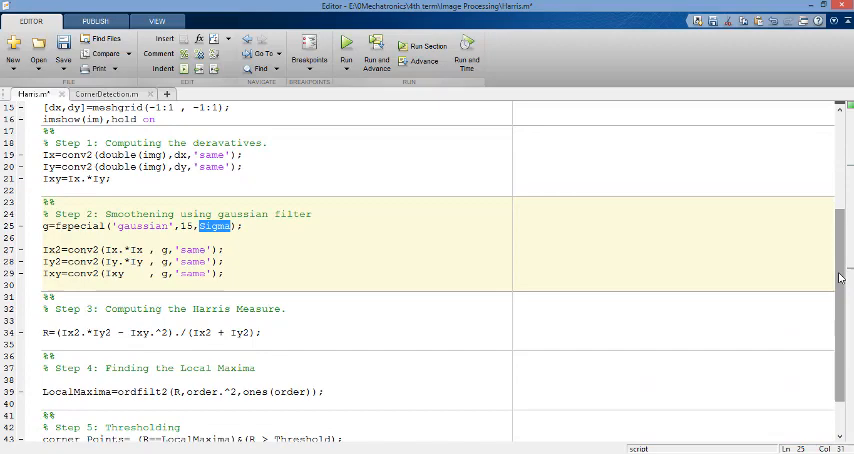
scroll("down", 3)
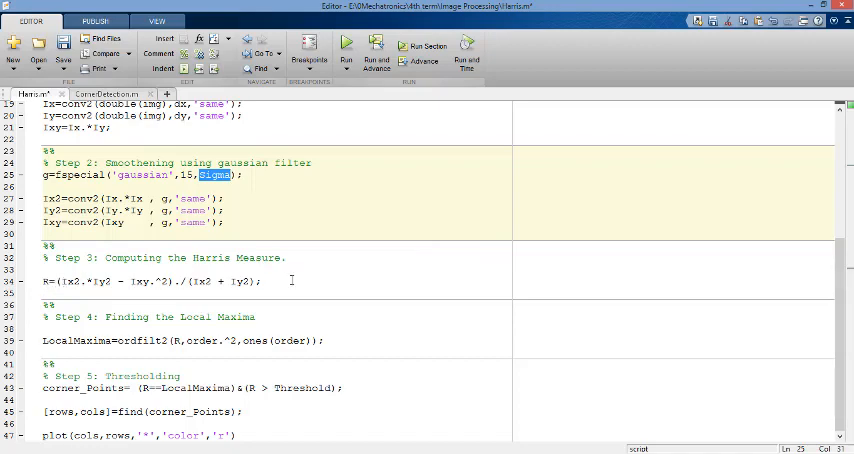
left_click(264, 280)
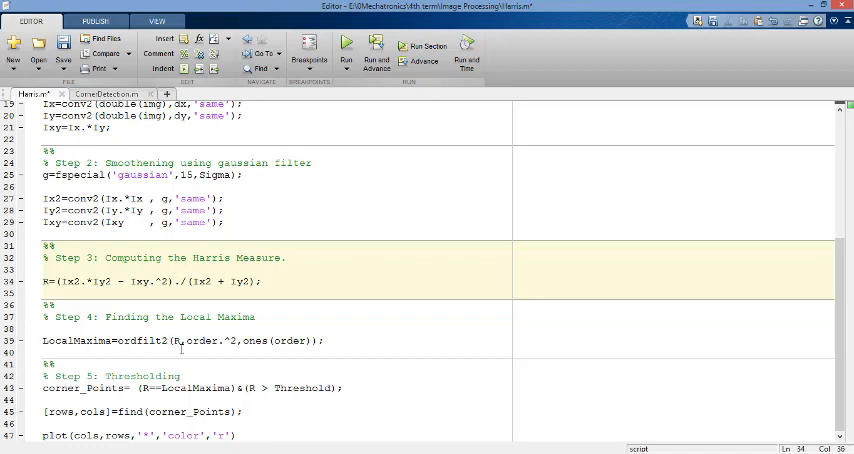
left_click(178, 340)
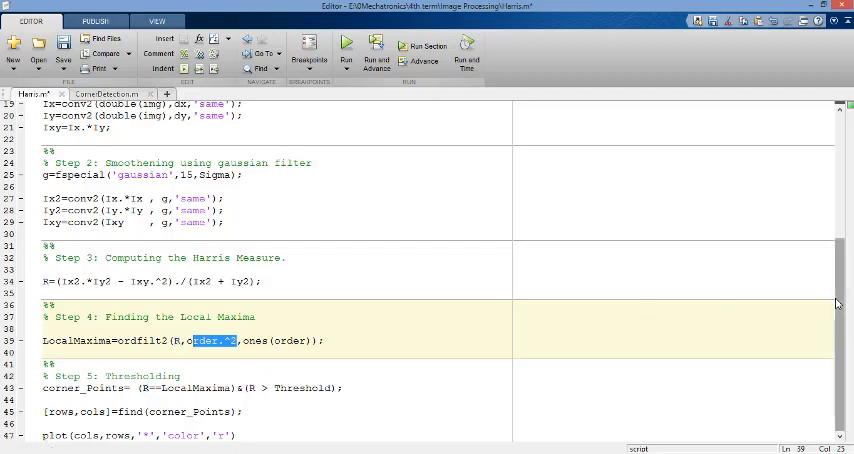
scroll("up", 3)
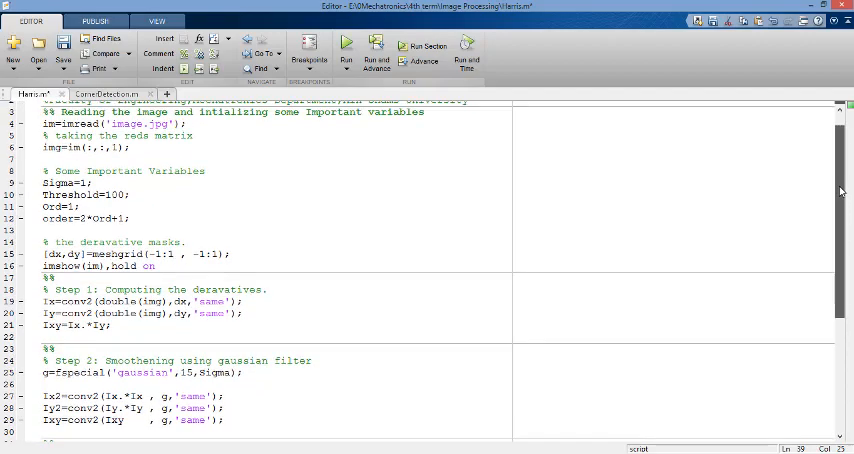
scroll("down", 3)
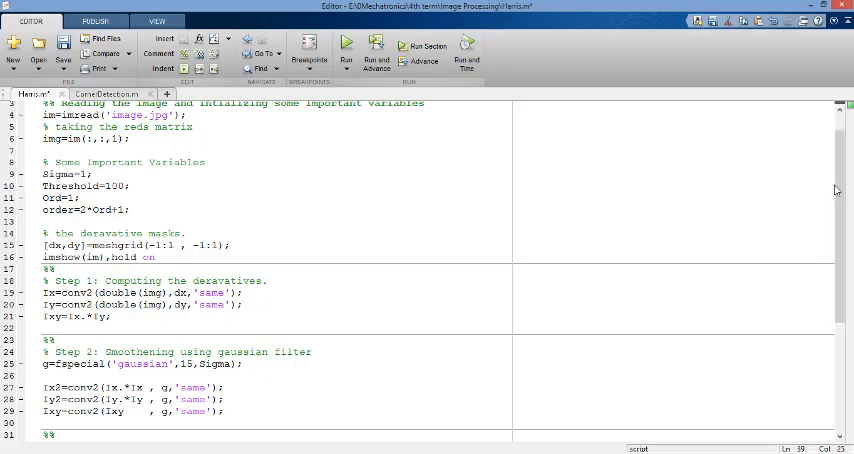
scroll("down", 3)
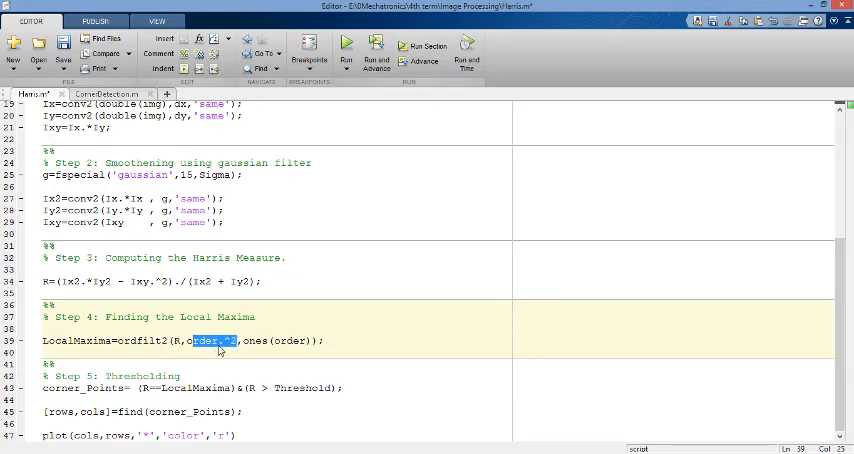
mouse_move(212, 348)
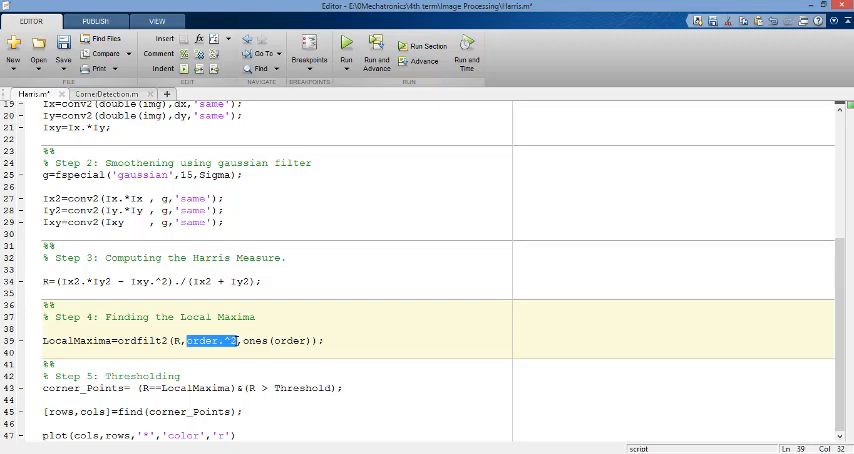
mouse_move(218, 348)
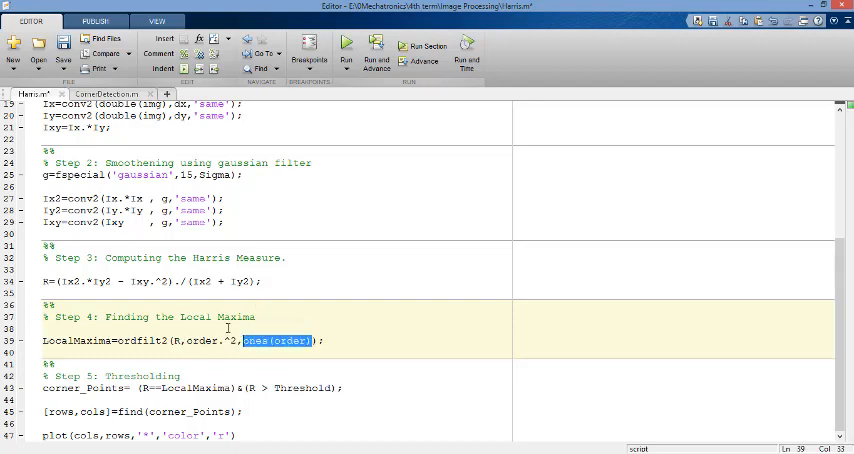
mouse_move(288, 332)
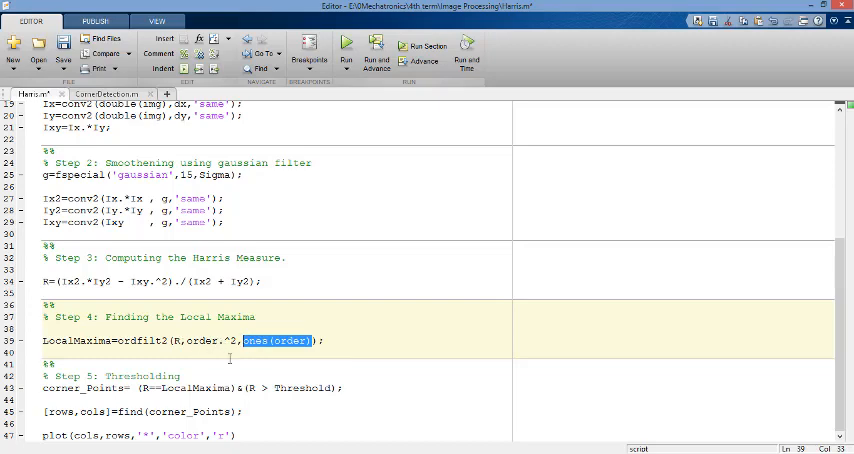
double_click(210, 340)
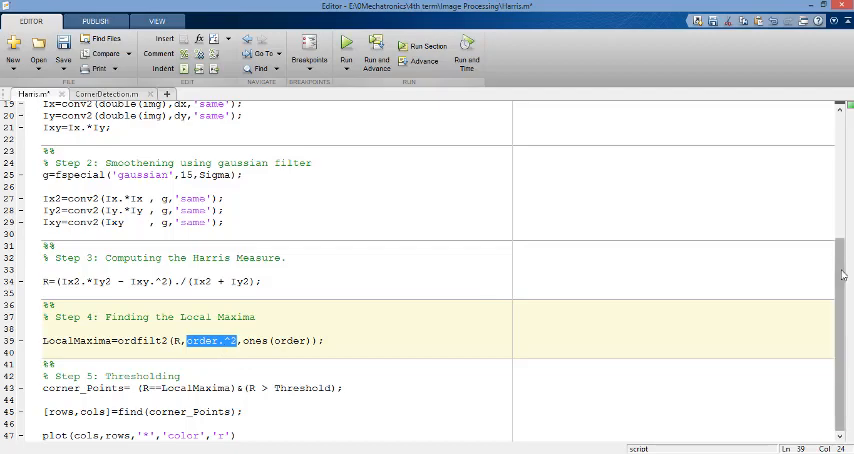
scroll("up", 3)
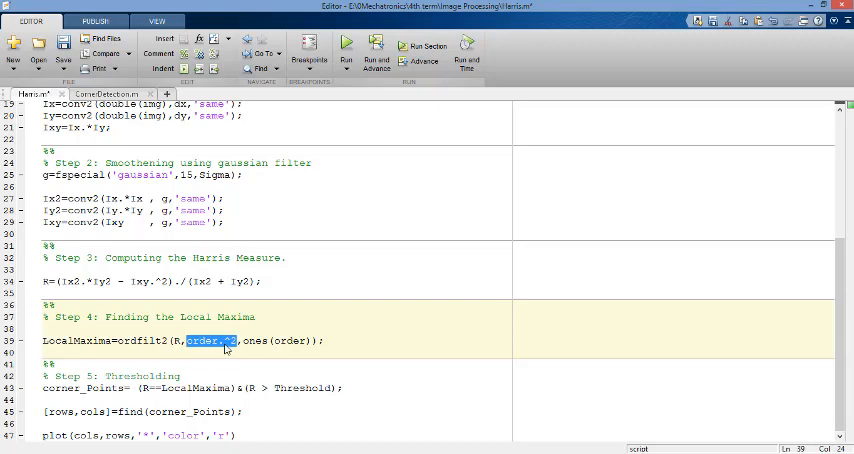
mouse_move(224, 348)
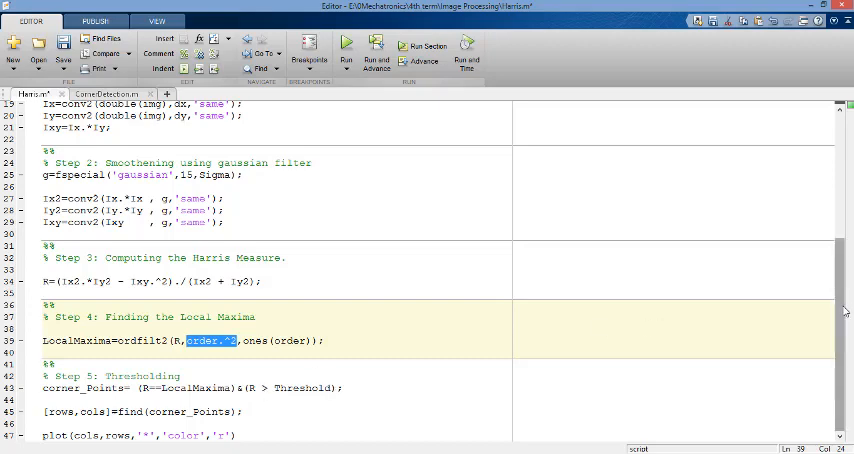
scroll("up", 3)
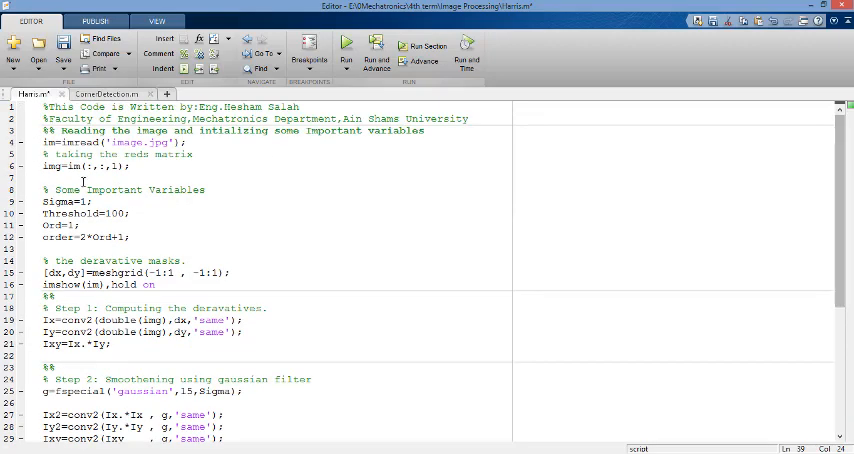
mouse_move(764, 184)
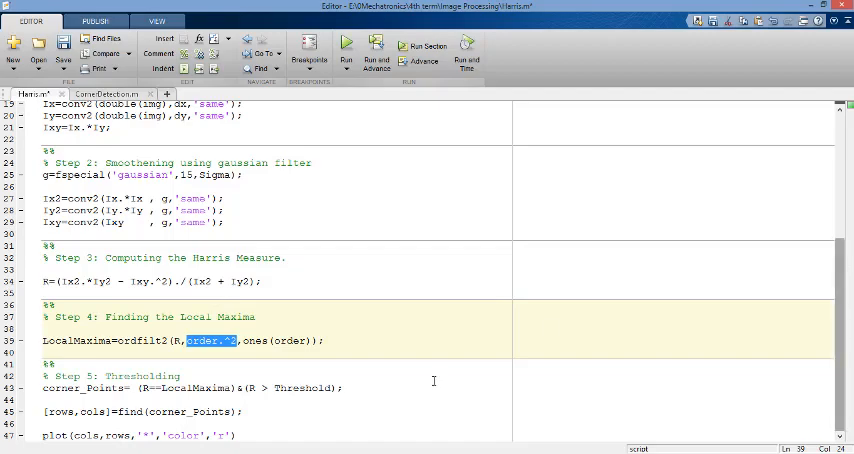
Run Harris.m to show red corner points on the test image, then put the figure away
left_click(344, 44)
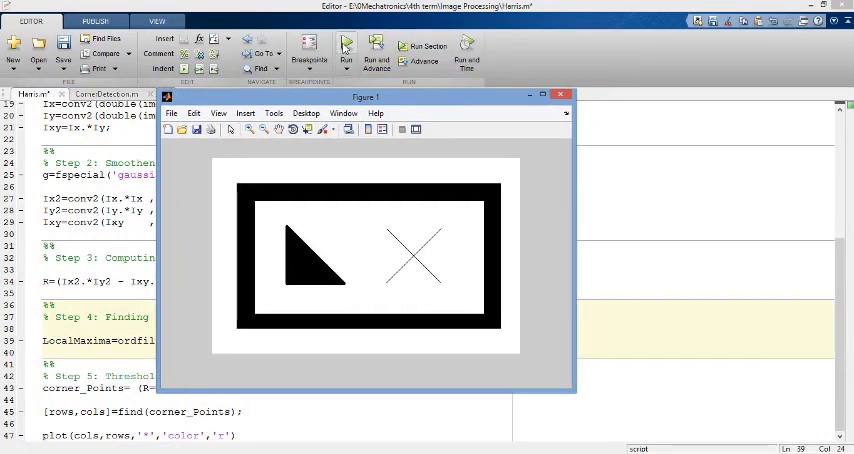
left_click(560, 94)
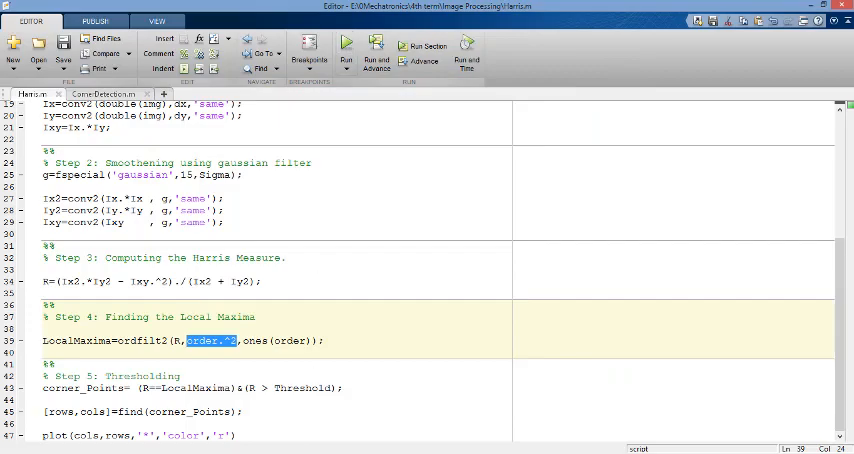
left_click(344, 44)
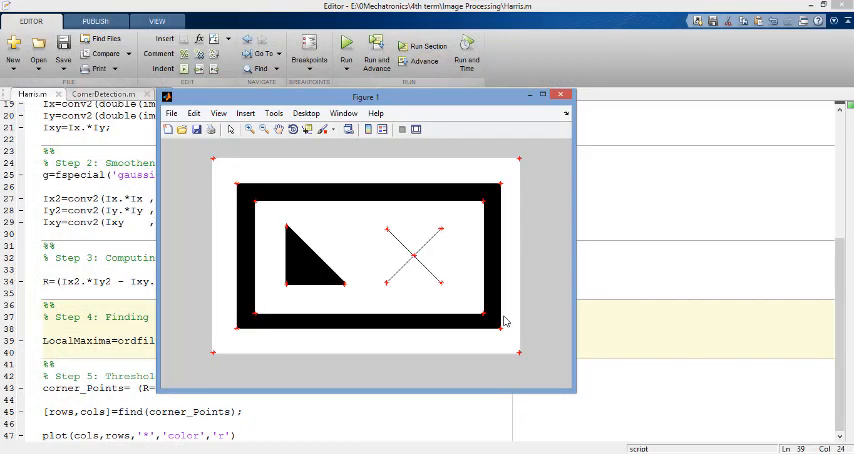
mouse_move(420, 260)
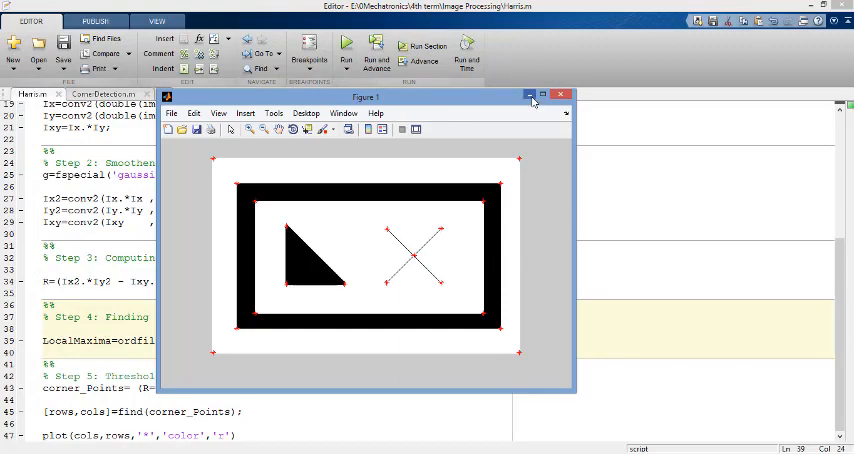
left_click(560, 96)
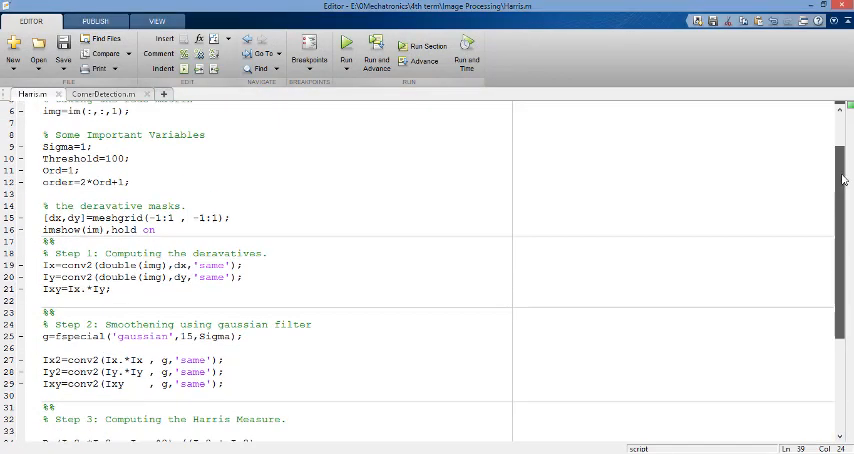
Scroll through the top of the Harris.m script
scroll("up", 3)
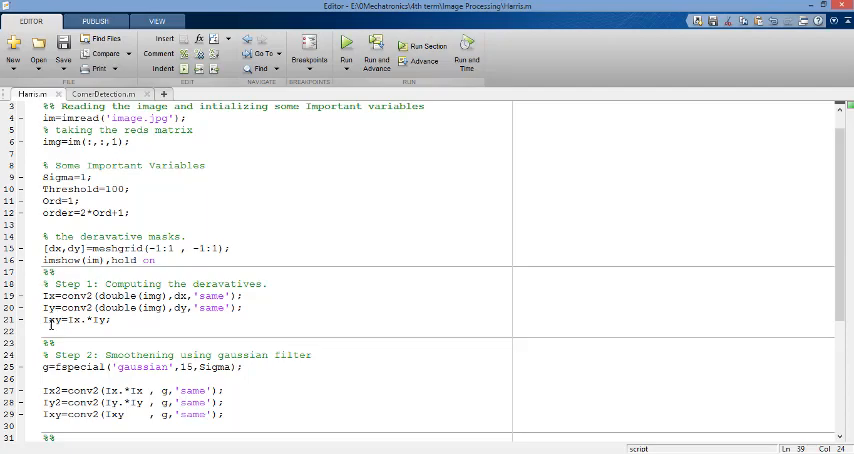
scroll("down", 3)
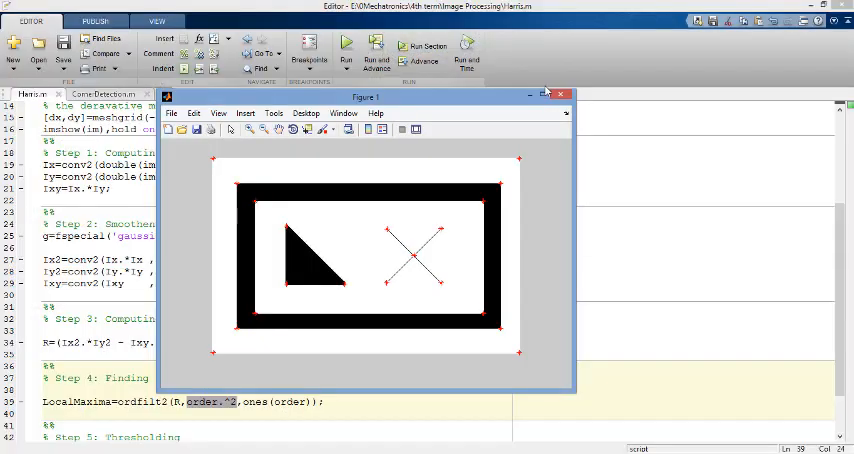
left_click(544, 94)
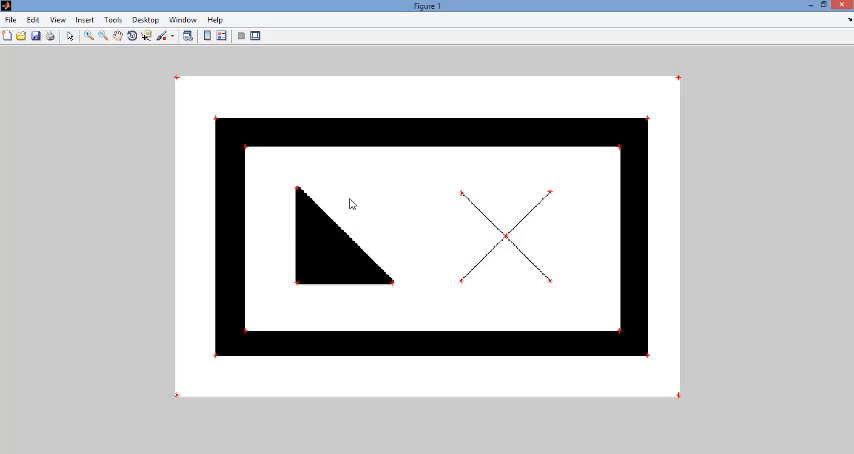
mouse_move(392, 288)
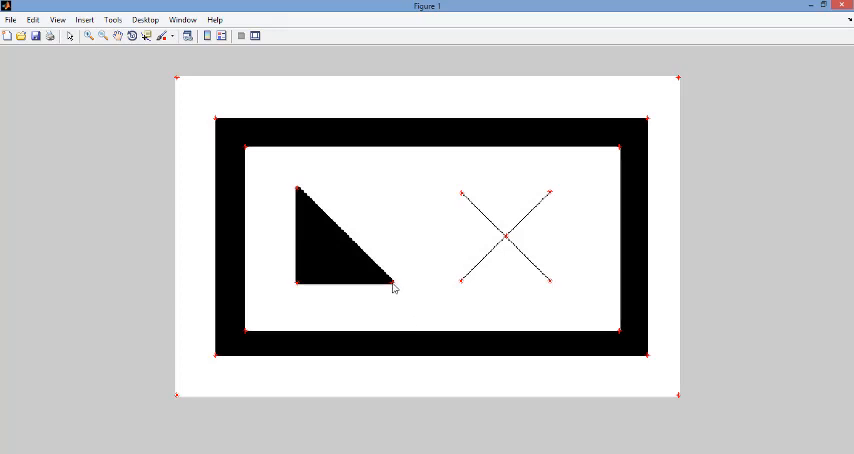
mouse_move(296, 196)
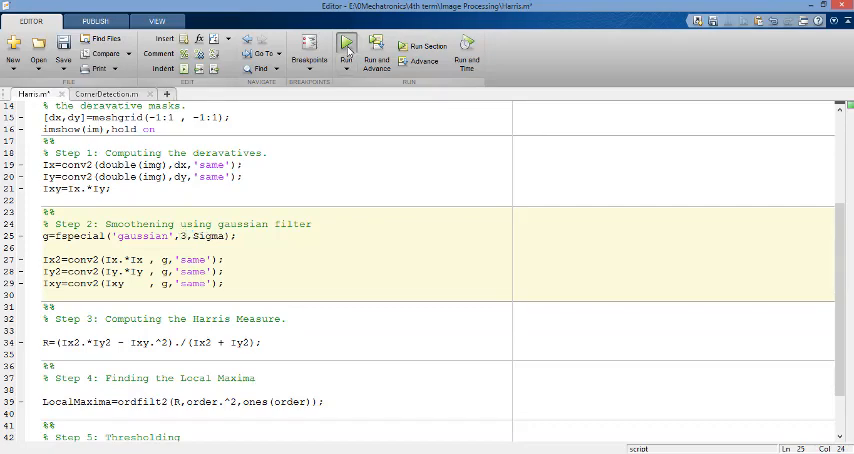
left_click(346, 48)
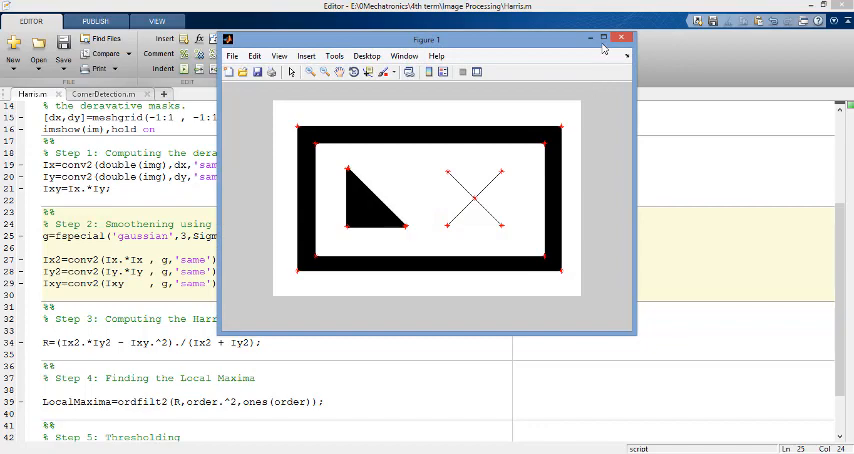
left_click(604, 38)
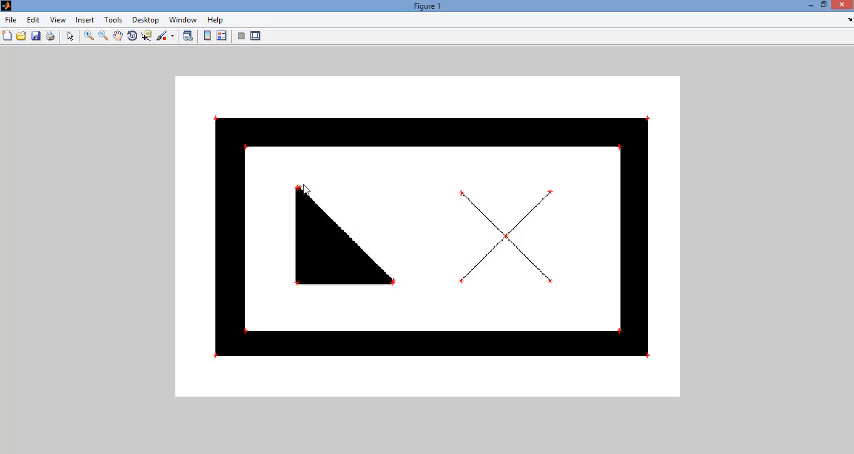
mouse_move(370, 258)
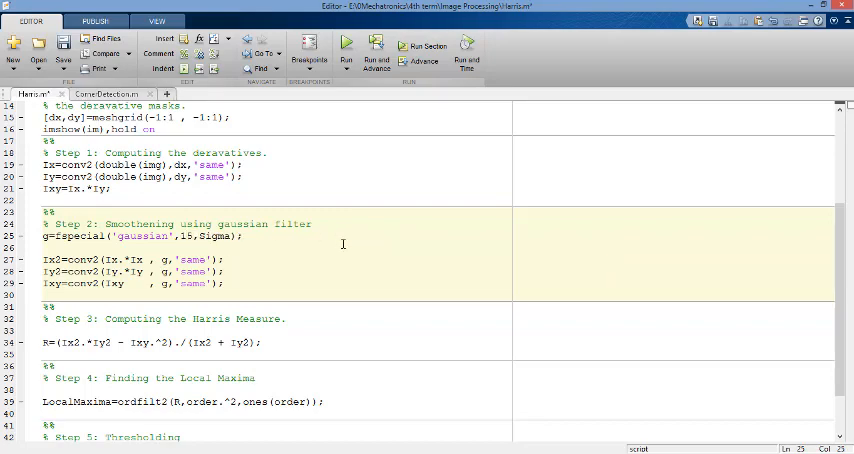
Select the Step 3 Harris measure R= formula line, then switch to CornerDetection.m
scroll("down", 3)
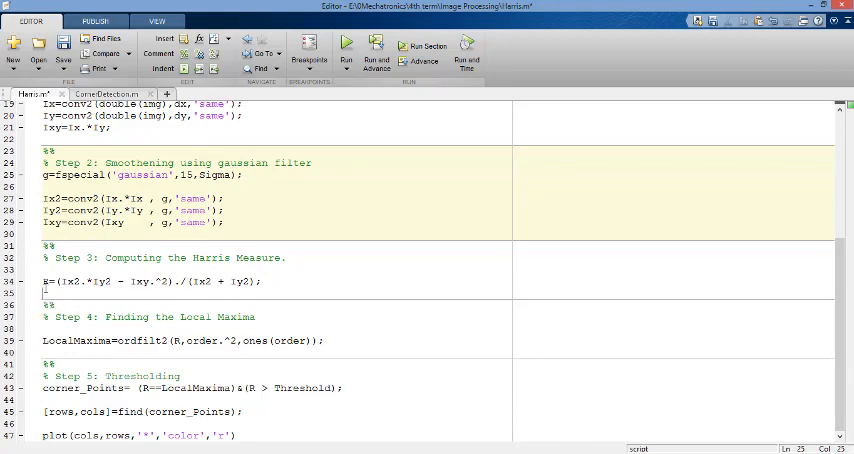
triple_click(150, 280)
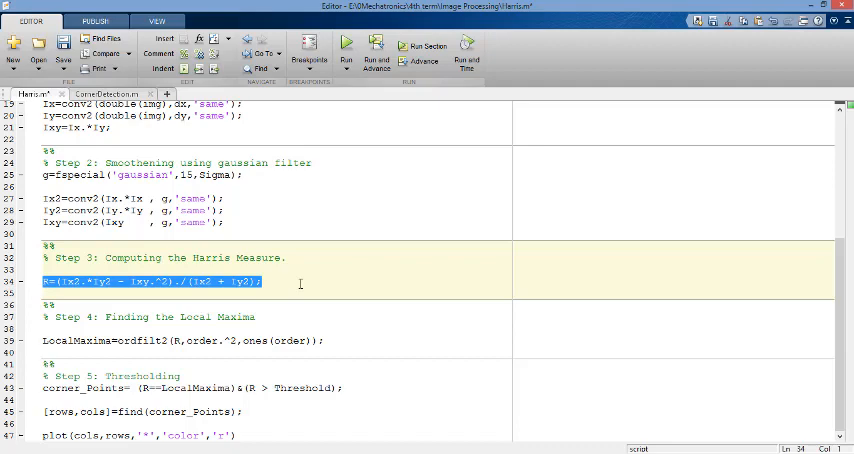
mouse_move(150, 326)
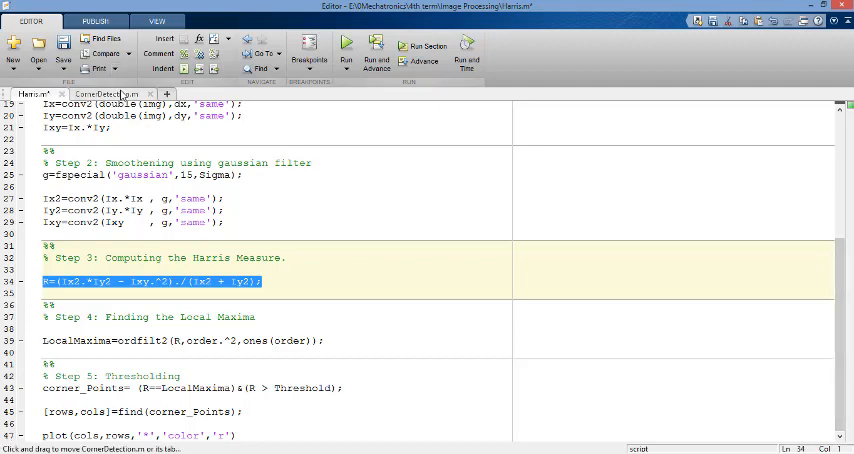
left_click(106, 94)
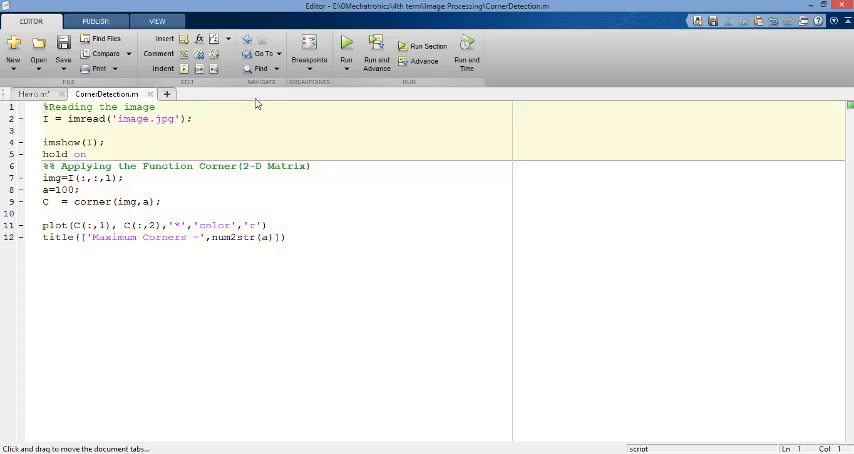
mouse_move(376, 44)
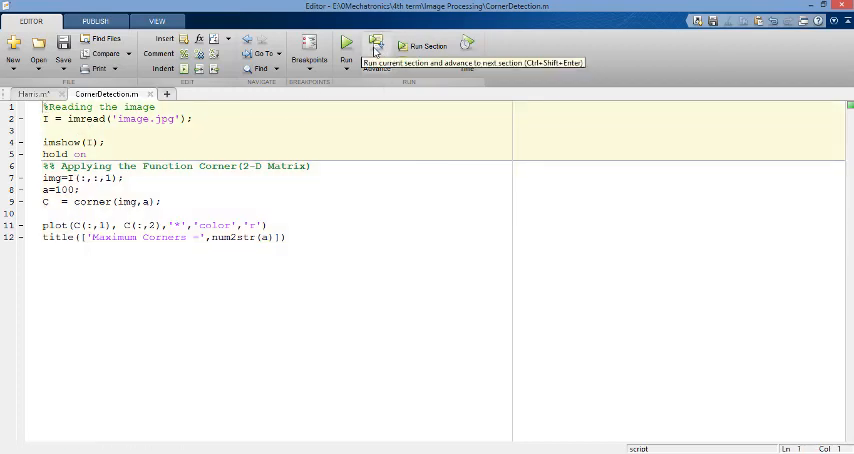
Run the image-loading section of CornerDetection.m to show the plain test image
left_click(344, 46)
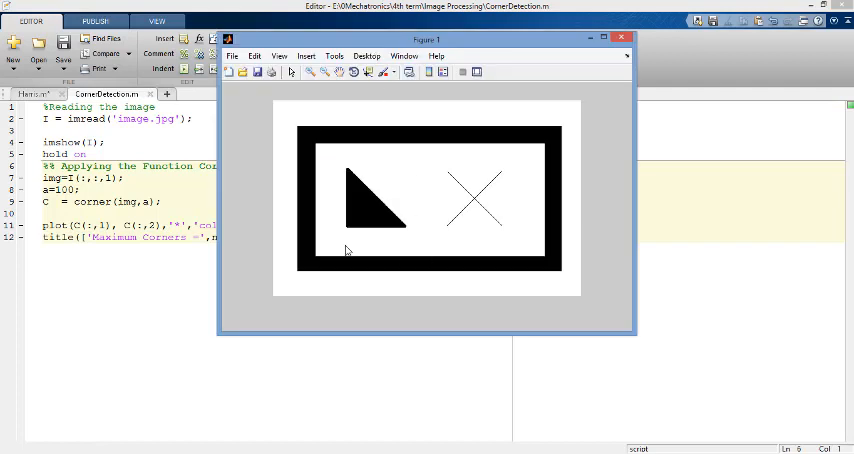
mouse_move(432, 220)
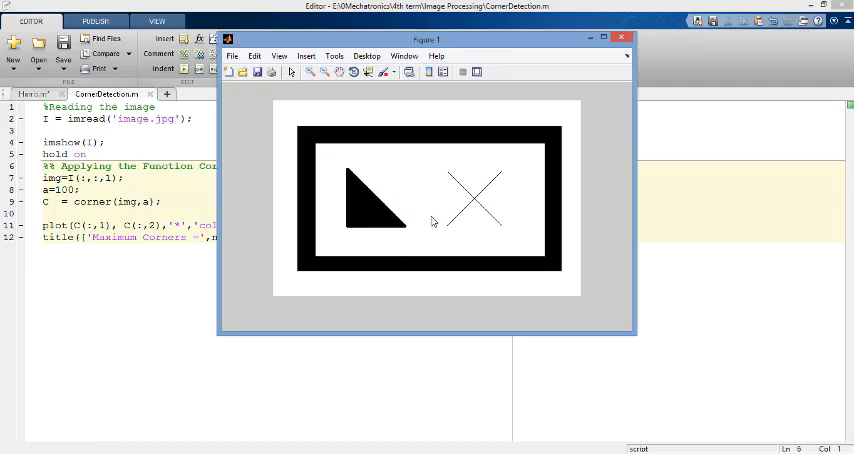
mouse_move(336, 186)
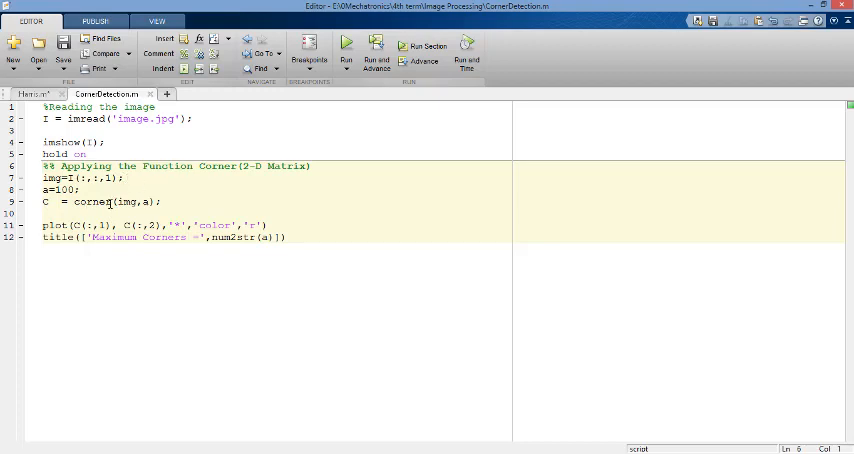
mouse_move(284, 160)
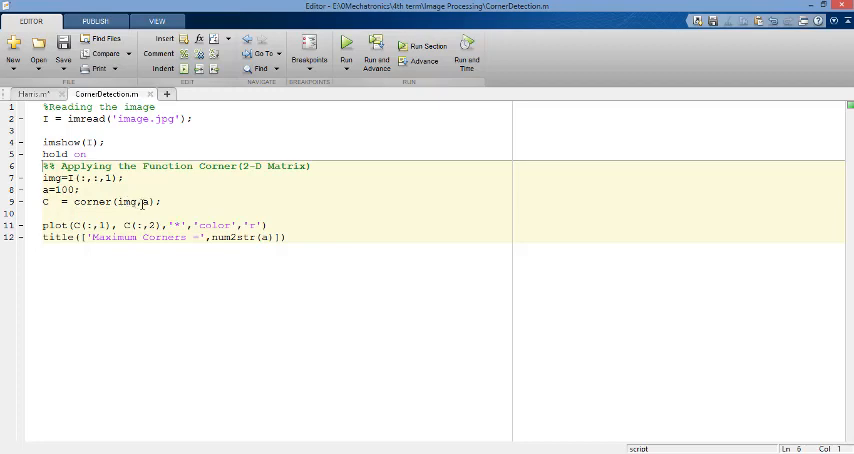
Review the parameter a in the corner(img,a) call, then switch back to Harris.m
double_click(148, 202)
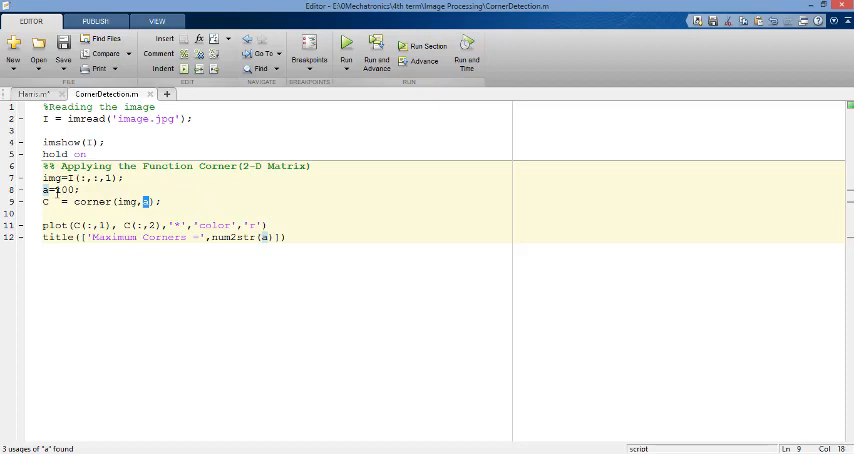
key("Backspace")
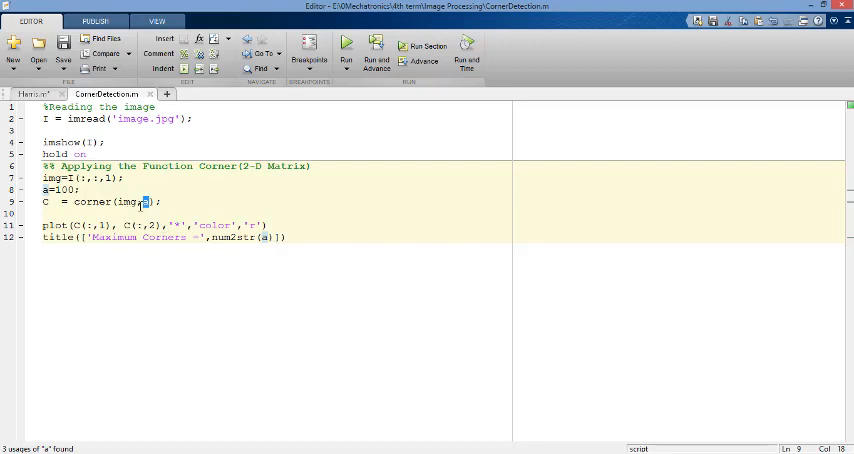
left_click(150, 200)
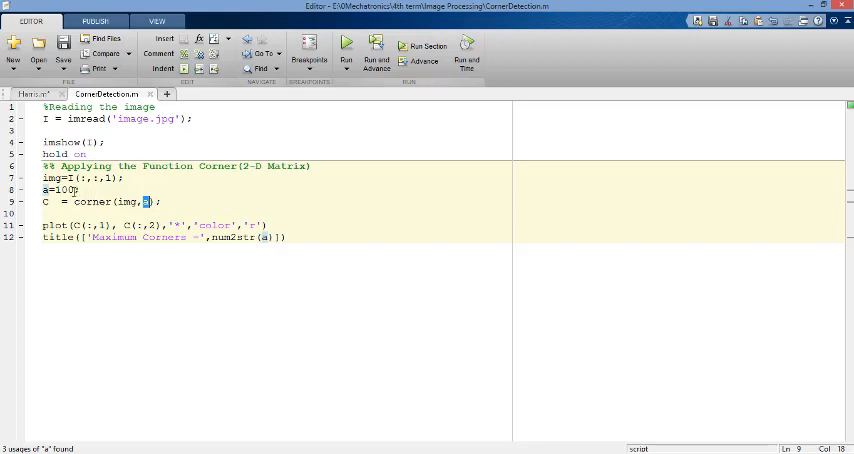
left_click(48, 94)
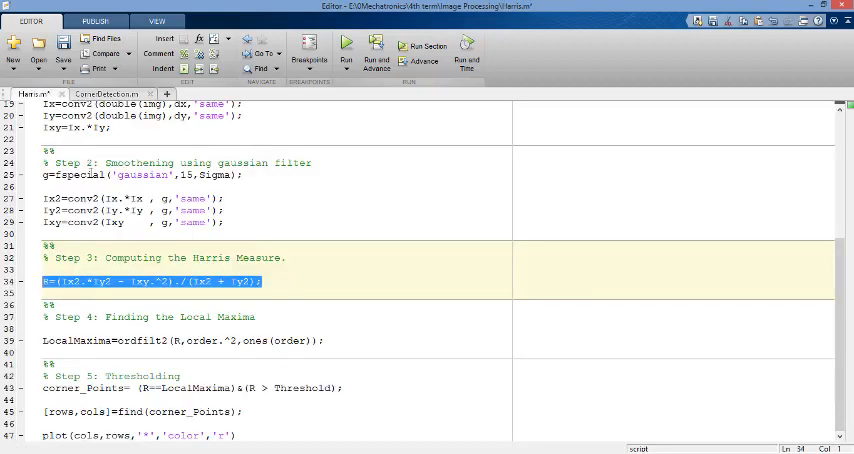
Check the Threshold=100 line at the top of Harris.m, then return to CornerDetection.m
scroll("up", 3)
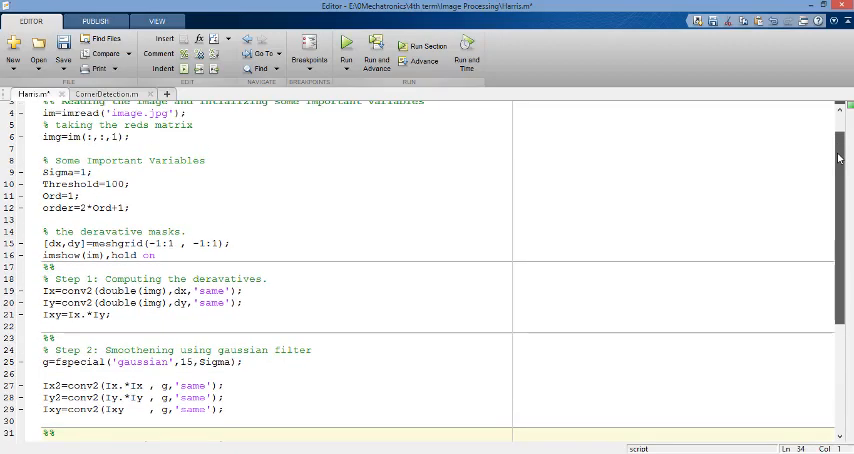
scroll("up", 3)
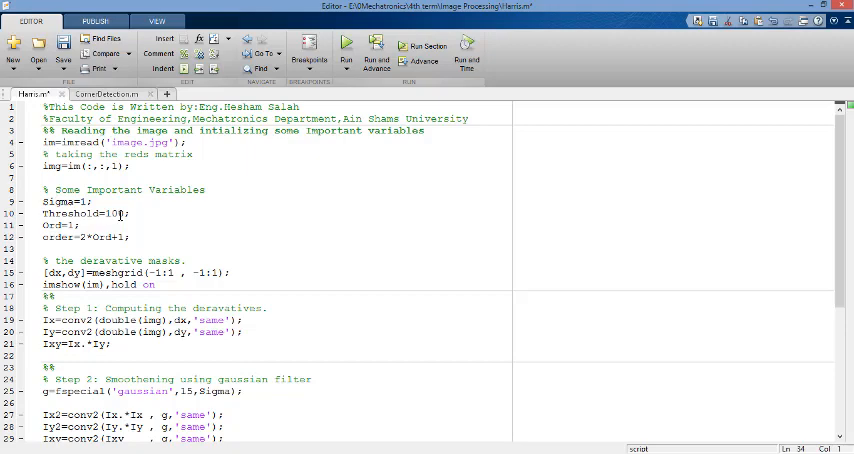
mouse_move(144, 218)
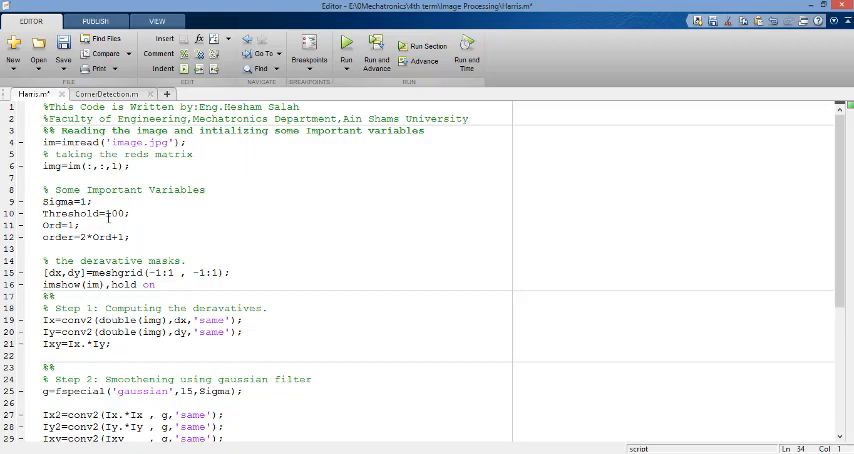
left_click(106, 94)
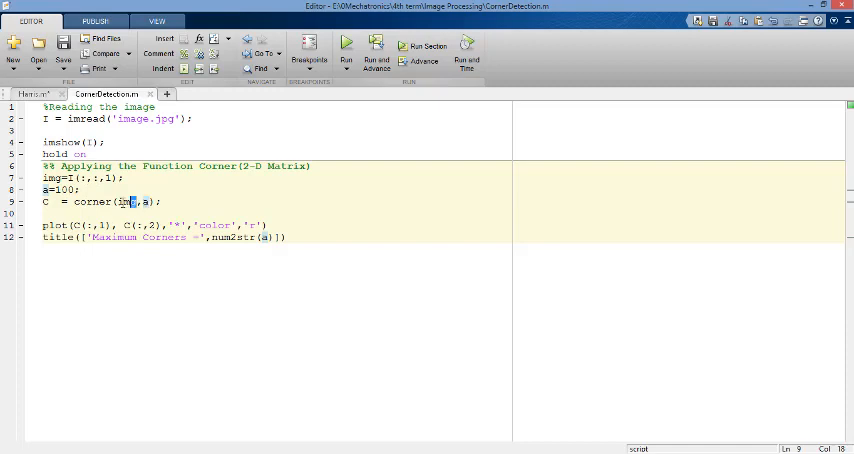
double_click(126, 200)
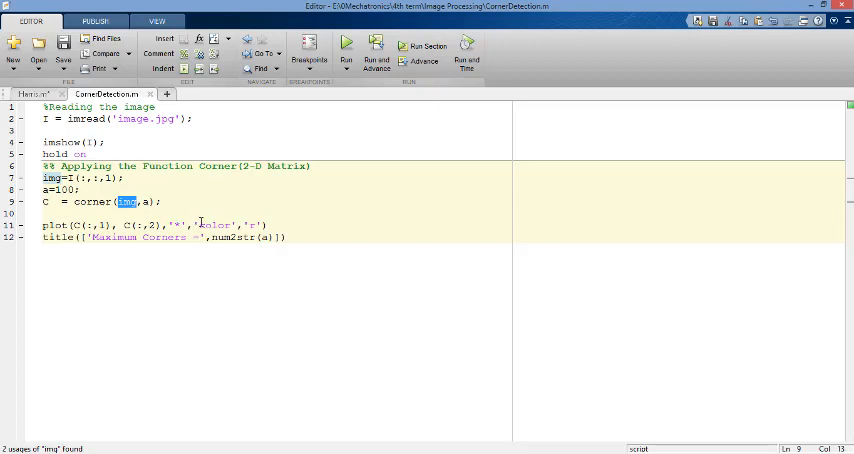
mouse_move(120, 256)
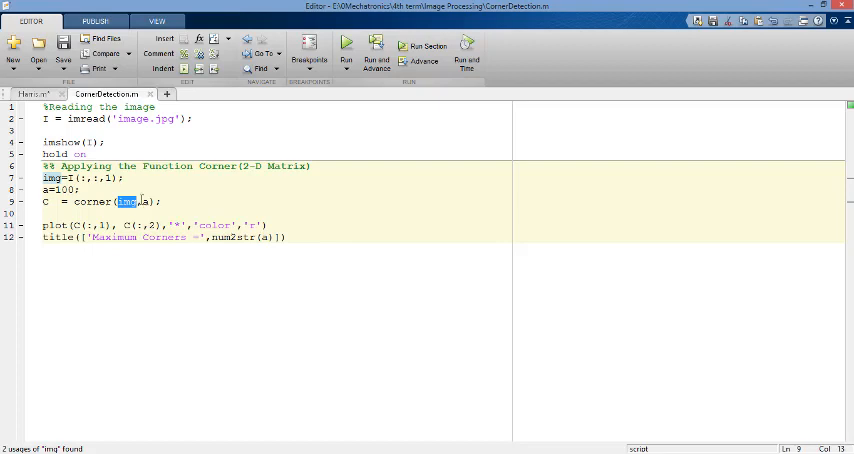
mouse_move(272, 252)
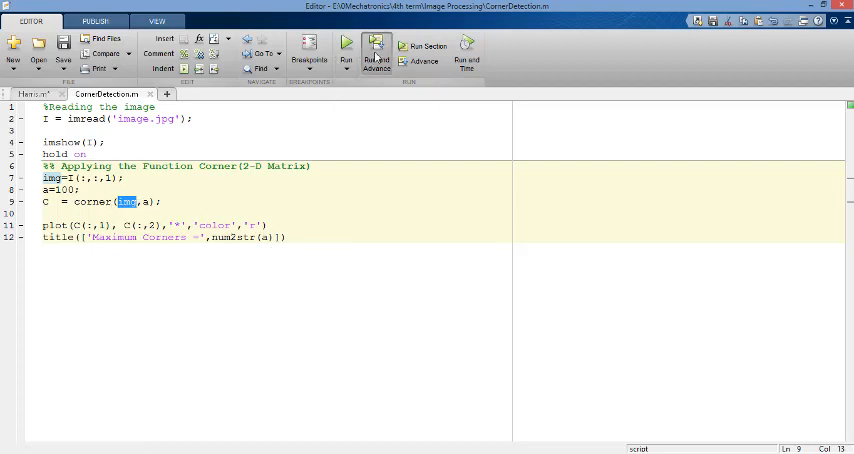
Run the corner-function section so the test image shows red corner points with Maximum Corners title
left_click(346, 50)
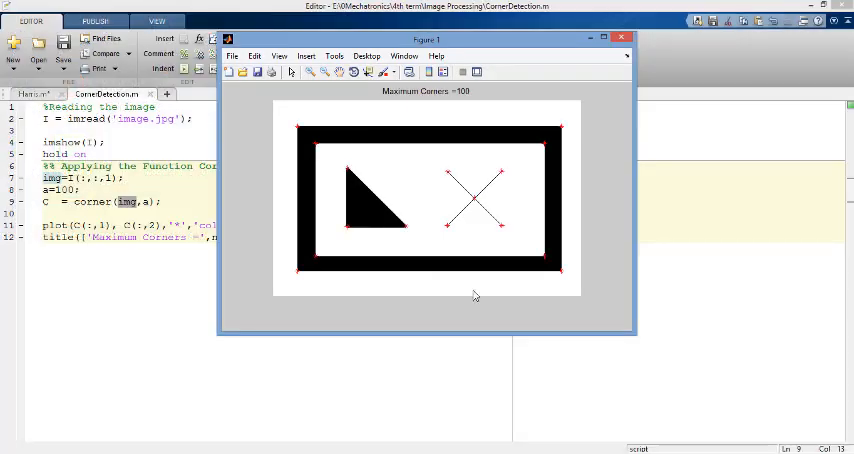
mouse_move(422, 228)
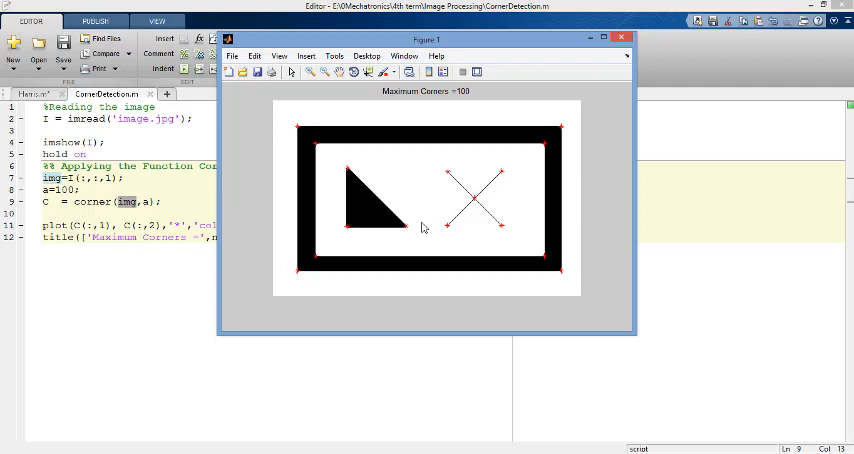
mouse_move(576, 104)
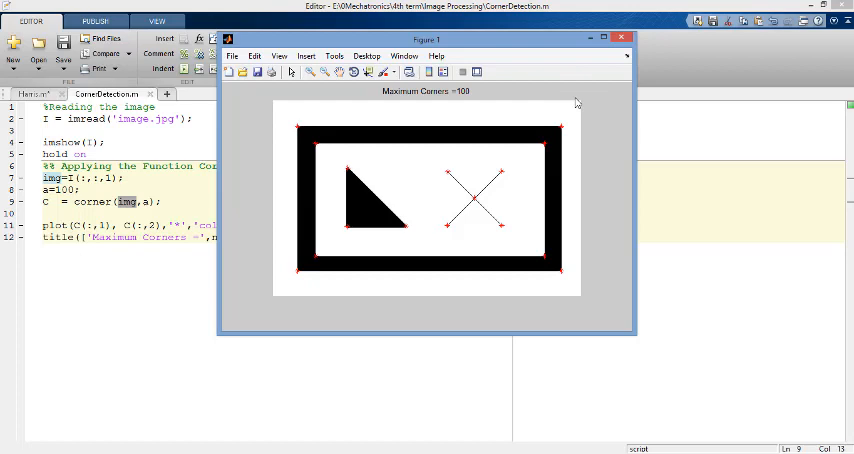
mouse_move(540, 104)
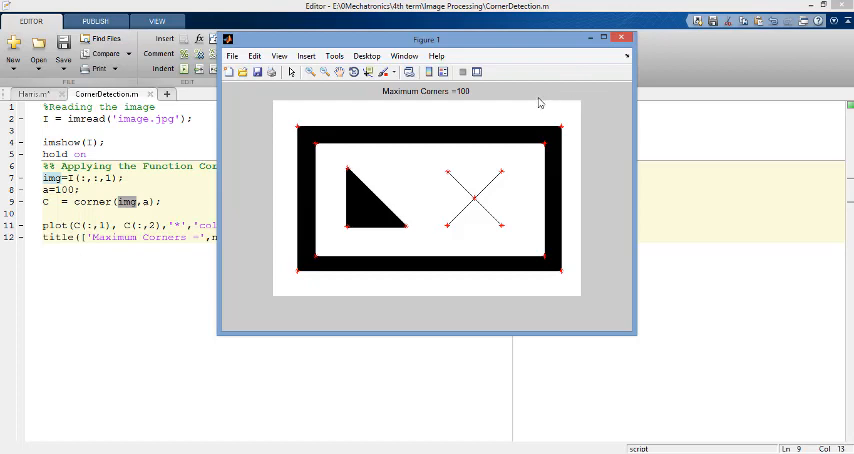
mouse_move(564, 94)
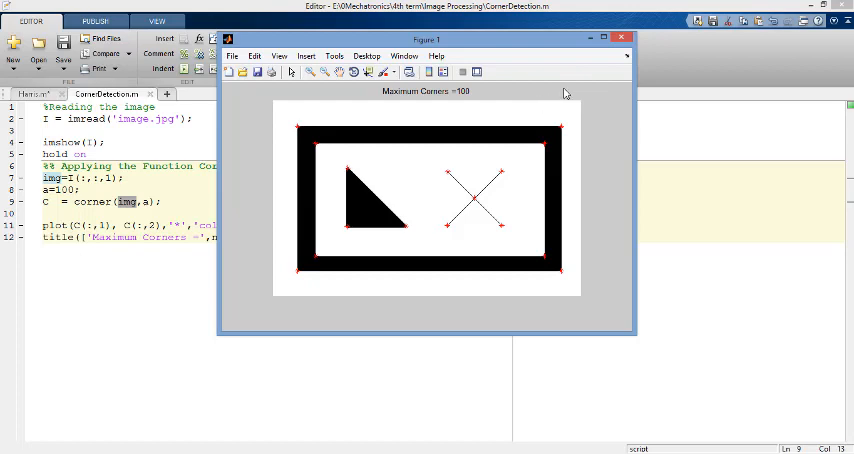